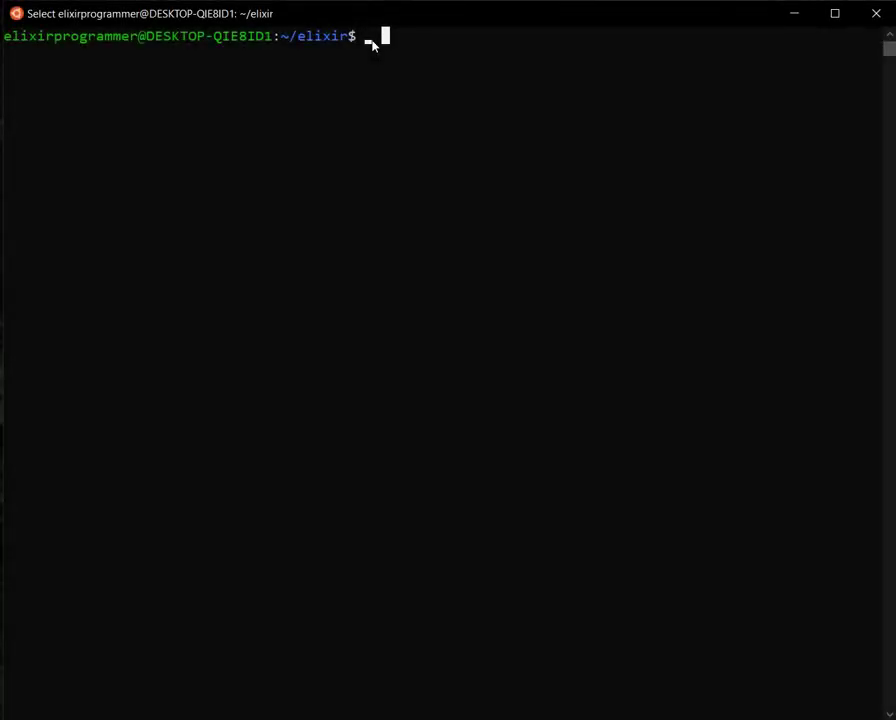
# Create the 'person' Mix project with mix new, move into its folder, and open it in VS Code
pyautogui.write('mix ne')
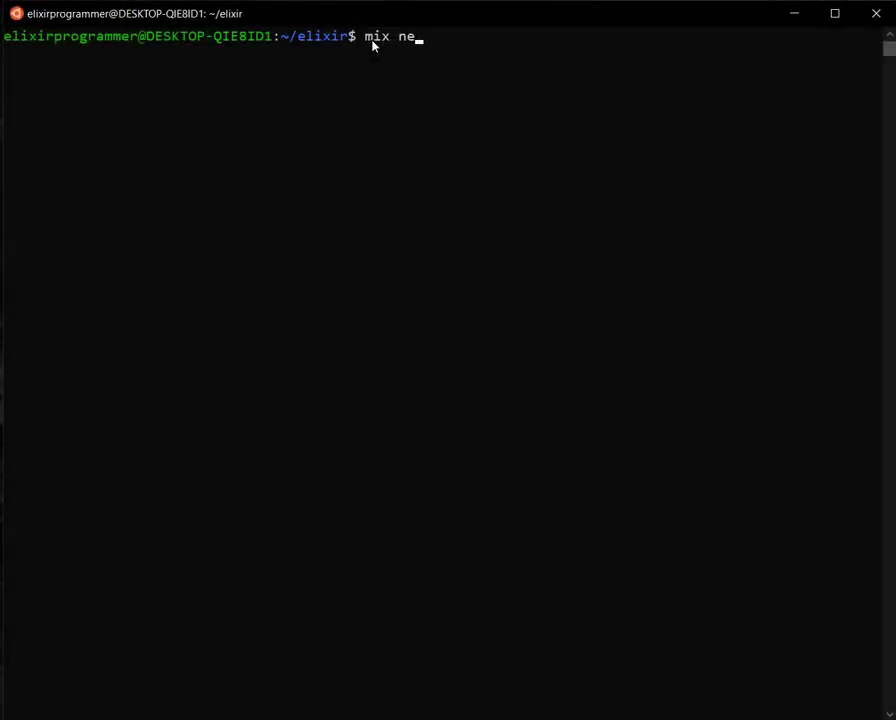
pyautogui.write('w person')
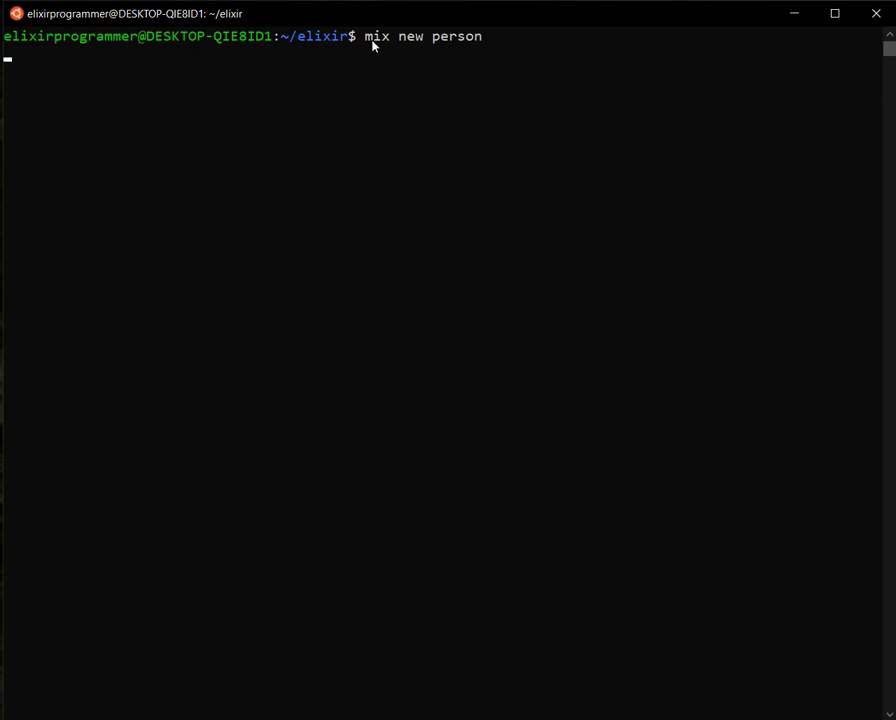
pyautogui.write('cd person')
pyautogui.write('mix test')
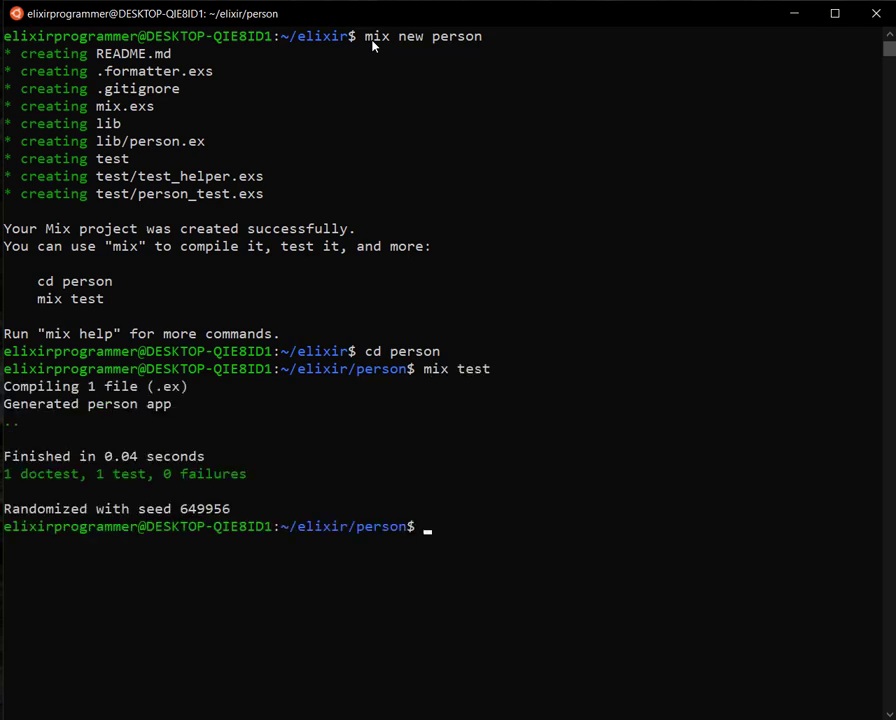
pyautogui.write('co')
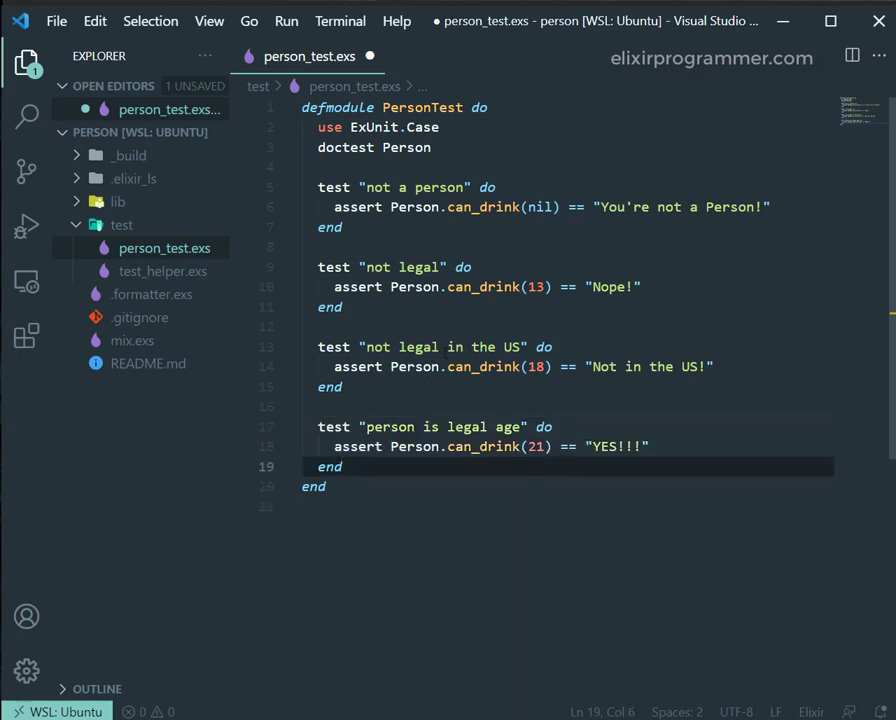
# Save test/person_test.exs with the four can_drink tests for nil, 13, 18 and 21
pyautogui.press('ctrl+s')
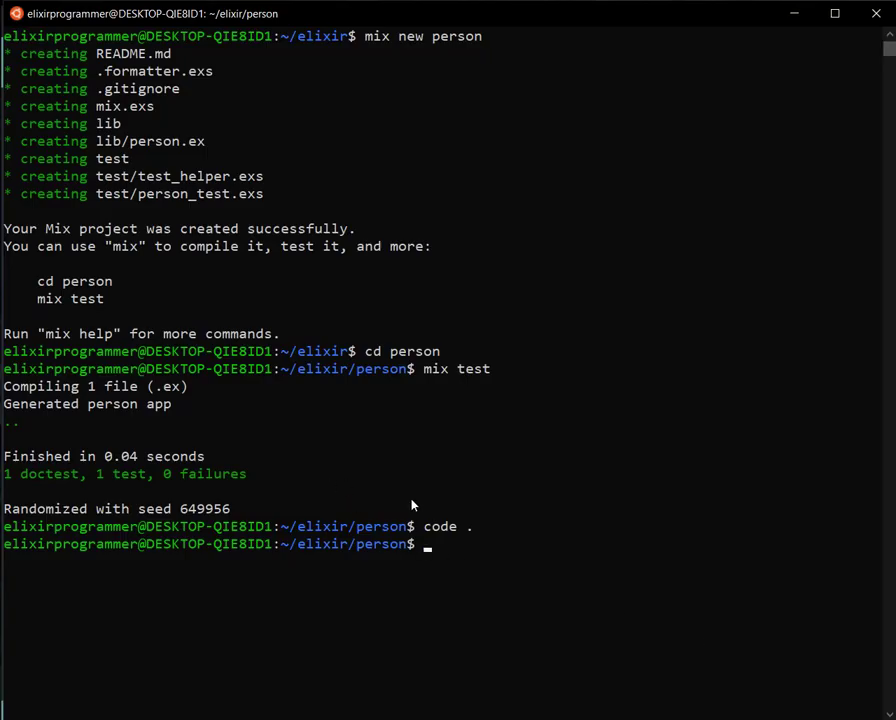
# Run mix test and see all four can_drink tests fail with UndefinedFunctionError
pyautogui.write('mix test')
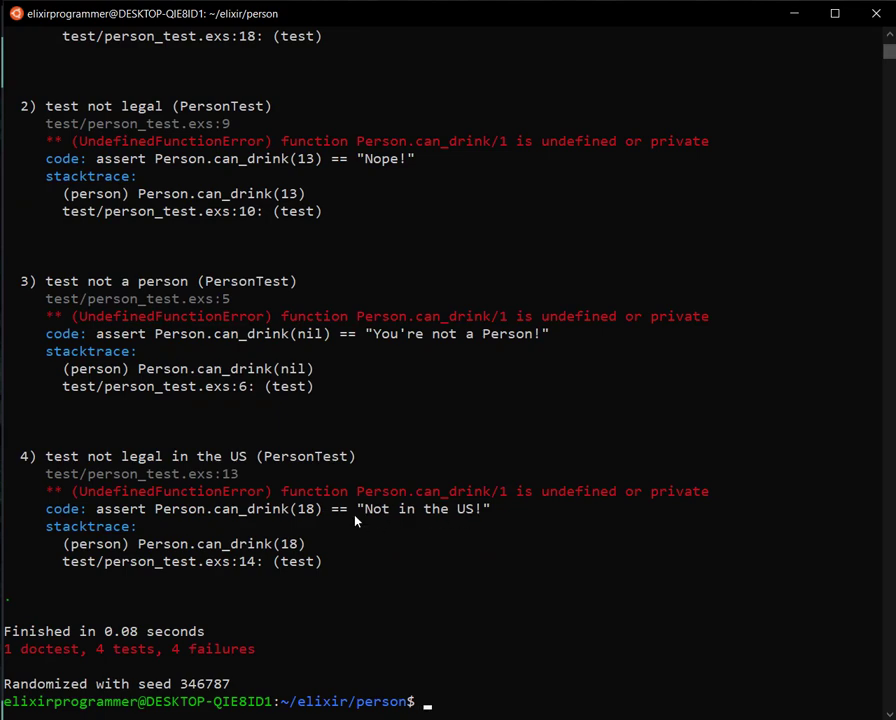
pyautogui.moveTo(180, 611)
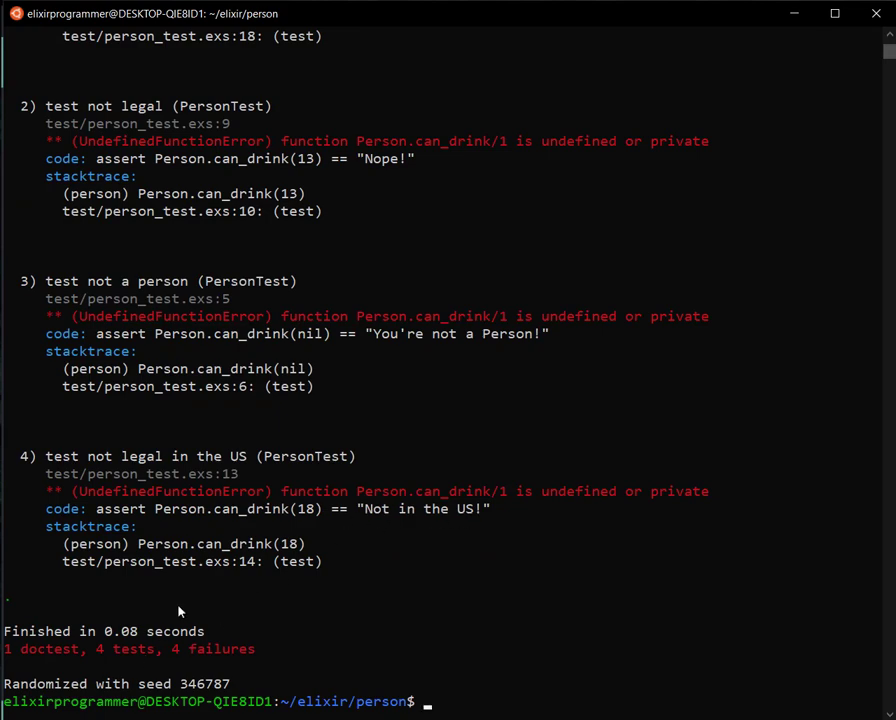
pyautogui.write('mix test')
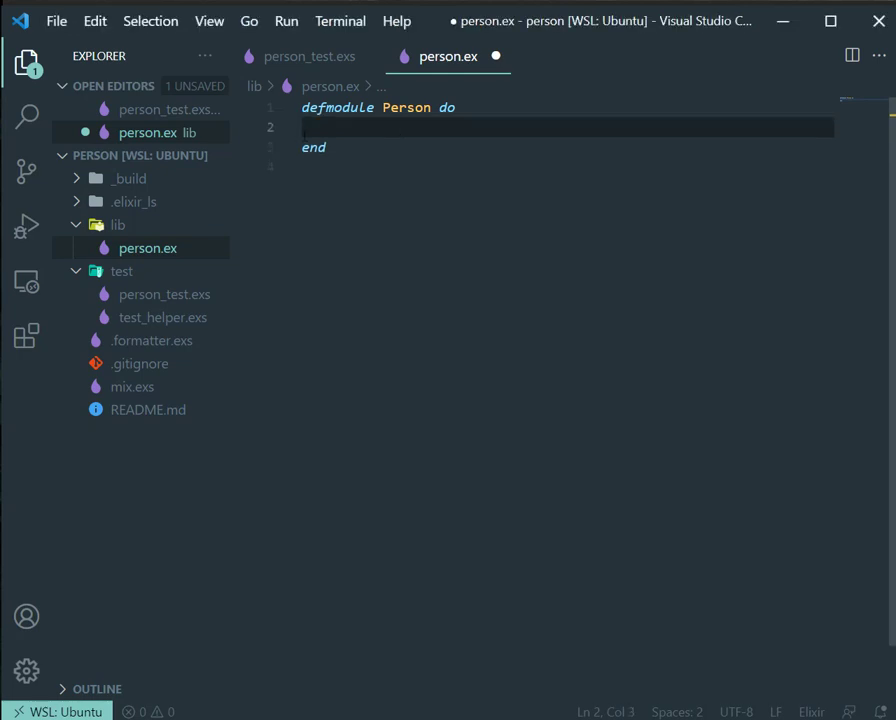
# Define can_drink(age) with an if branch returning "You're not a person!" for a nil age
pyautogui.write('def can')
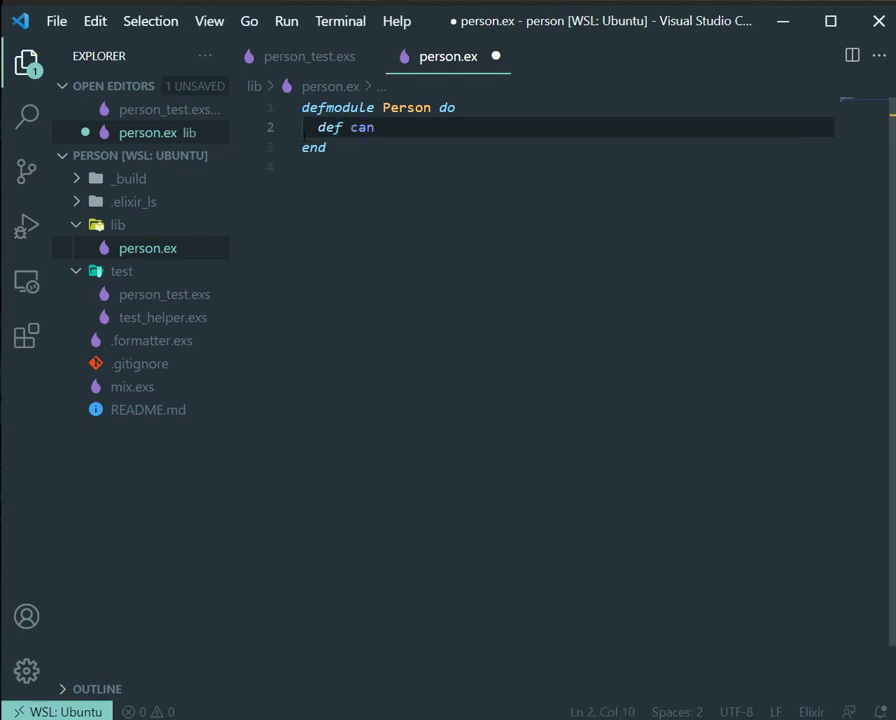
pyautogui.write('_drink()')
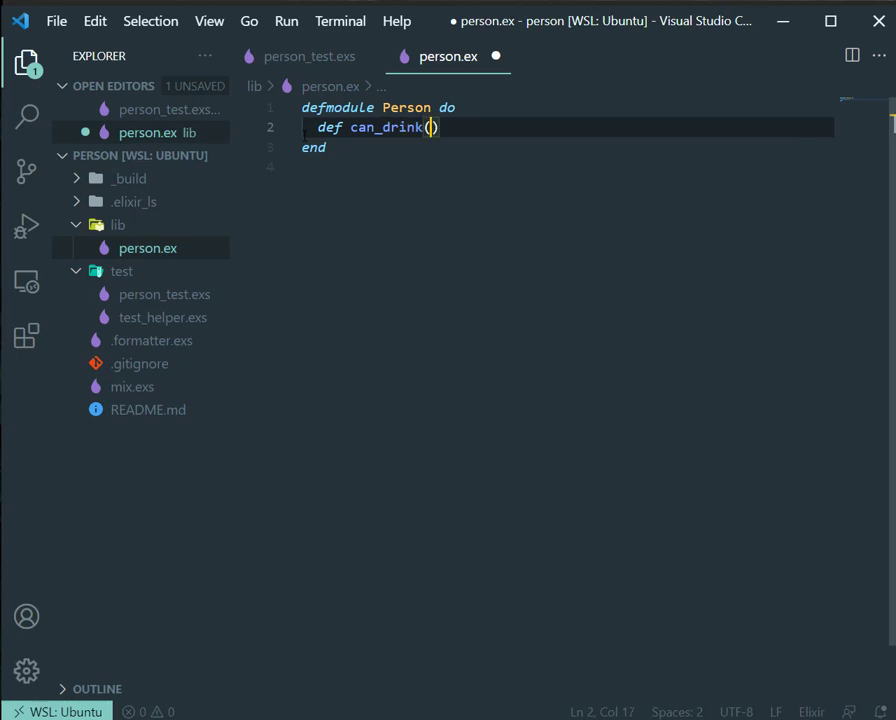
pyautogui.write('age) d')
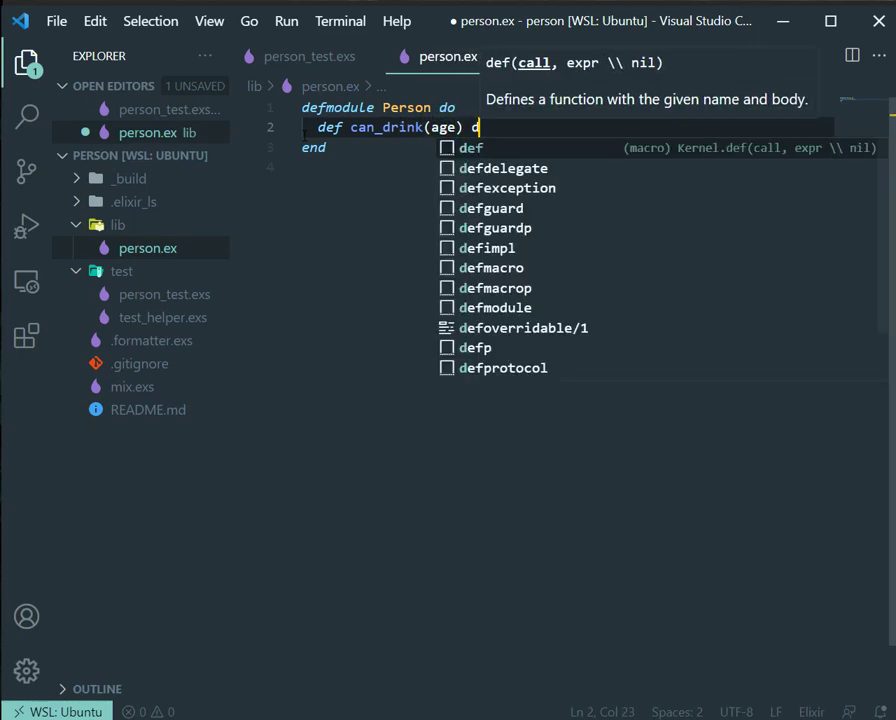
pyautogui.write('o')
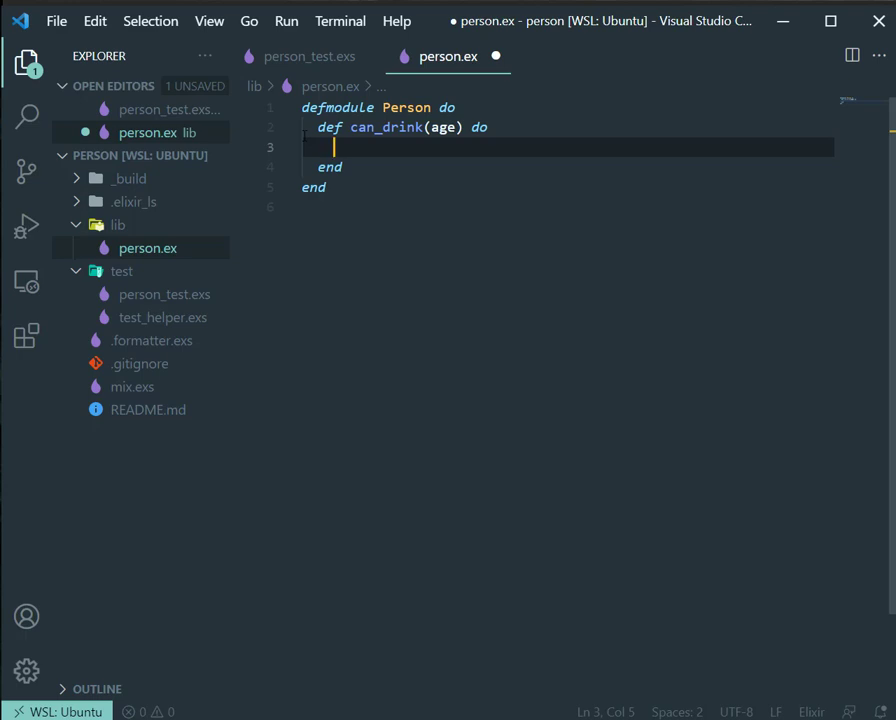
pyautogui.write('if age != nil do')
pyautogui.write('else')
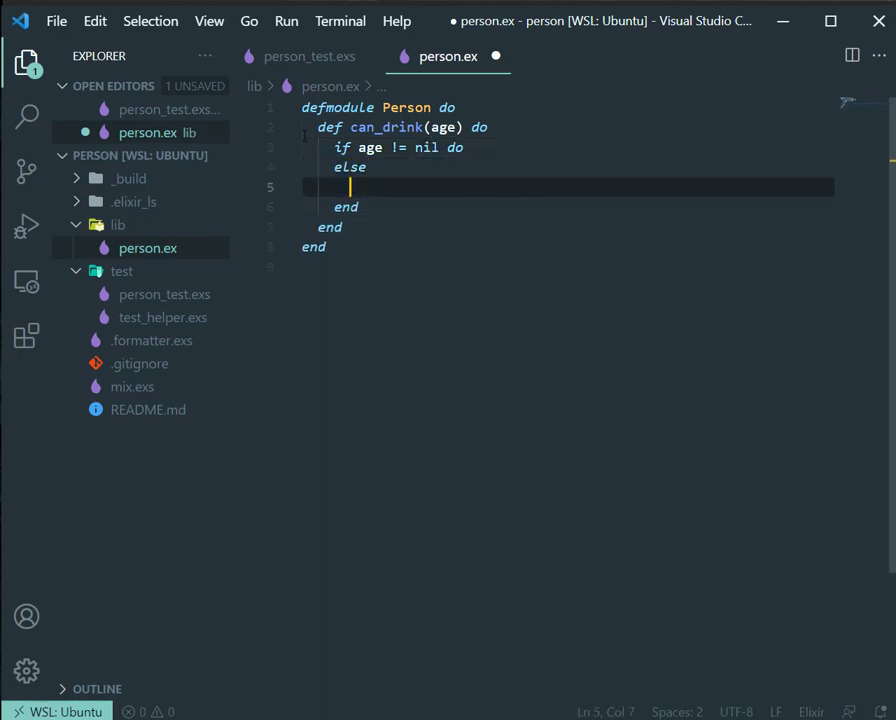
pyautogui.write('""')
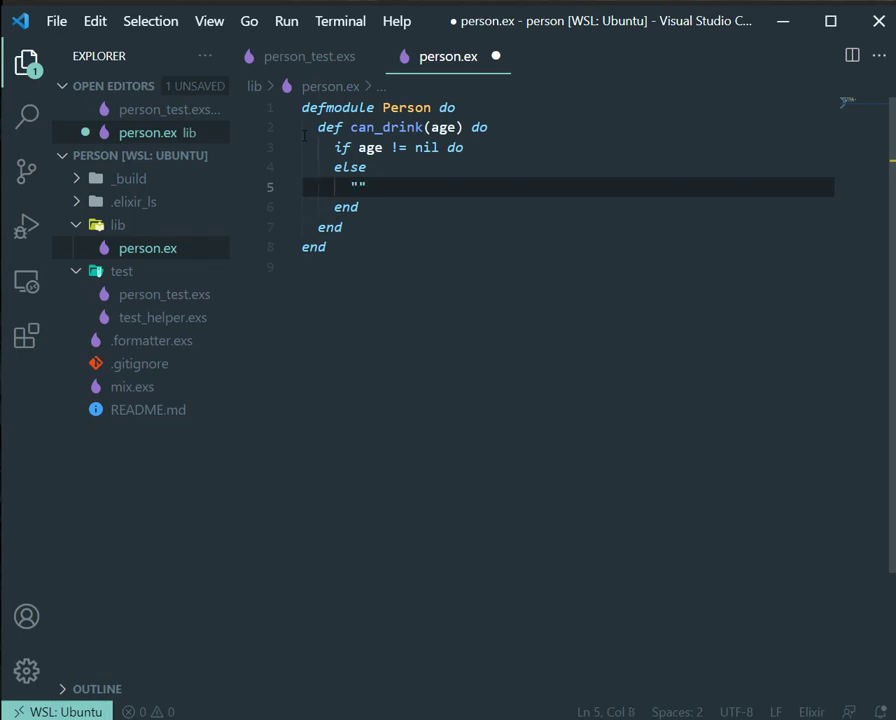
pyautogui.write("You're")
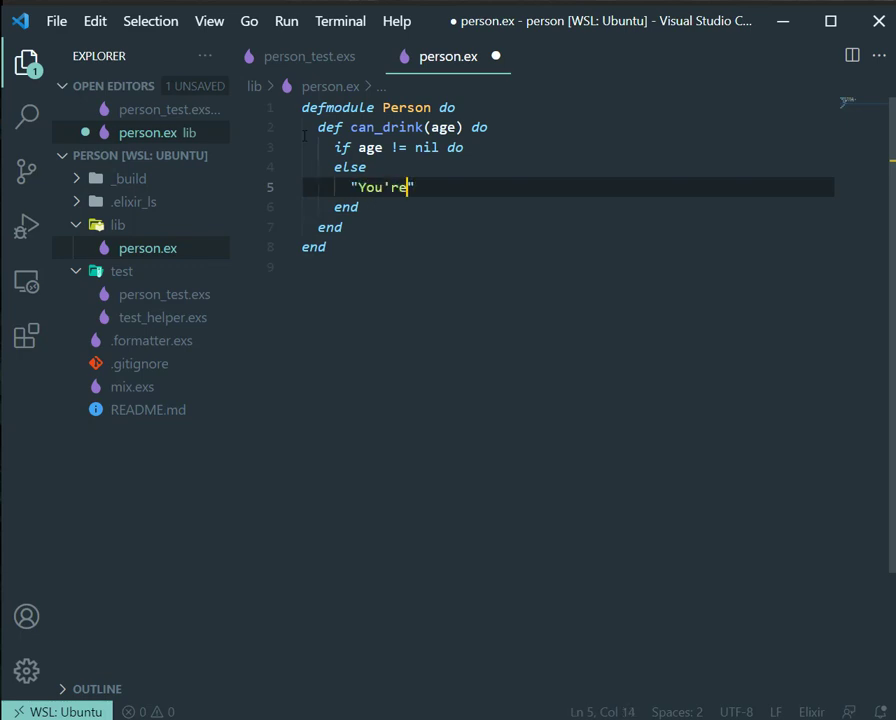
pyautogui.write('not a p')
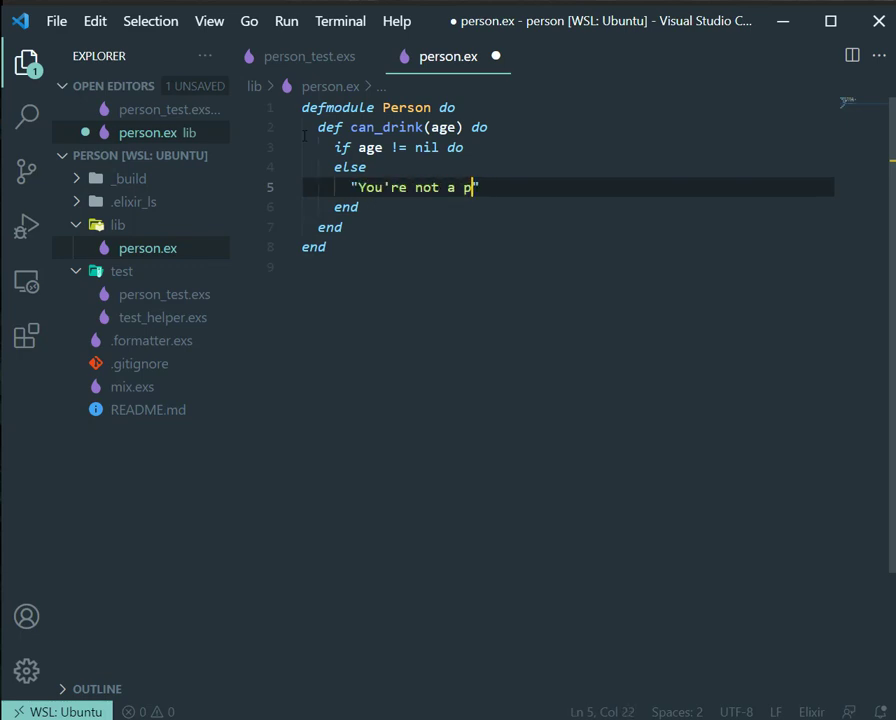
pyautogui.write('erson!')
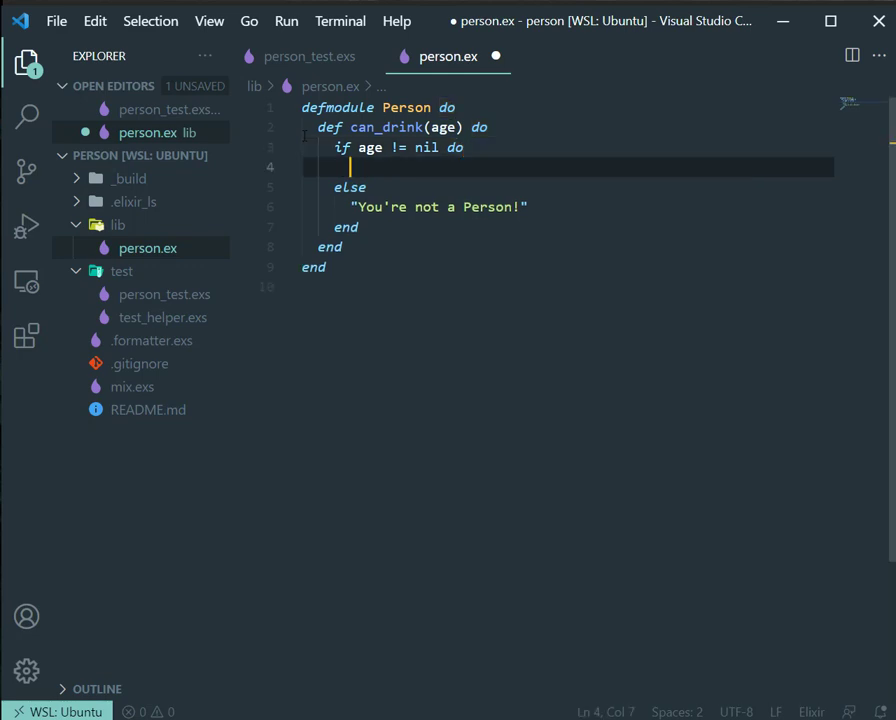
# Add a cond block returning "Nope!" under 18, "Not in the US!" under 21, "YES!!!" otherwise, and rerun mix test
pyautogui.write('cond do')
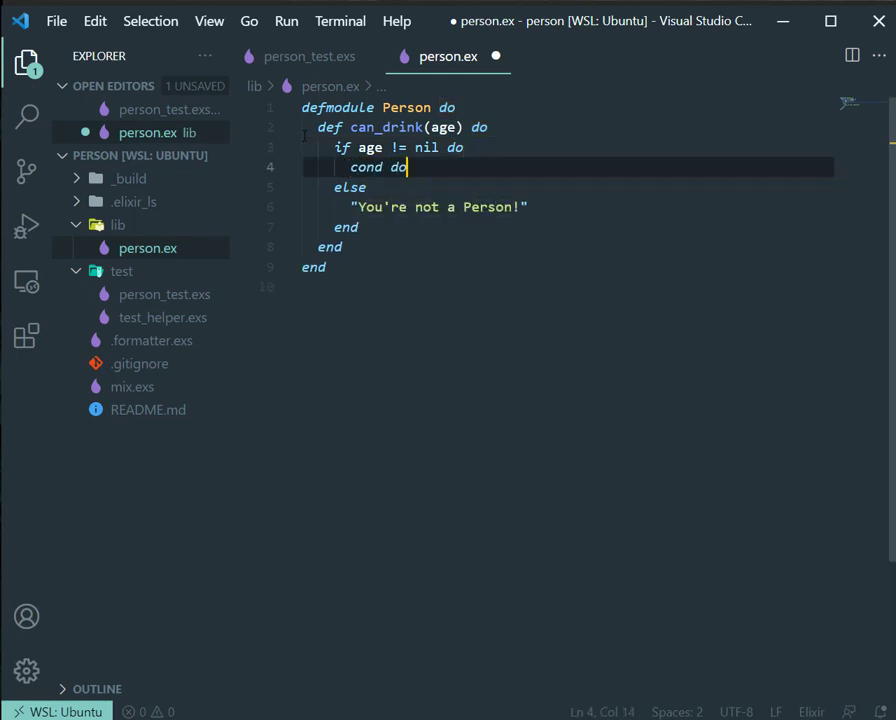
pyautogui.press('Enter')
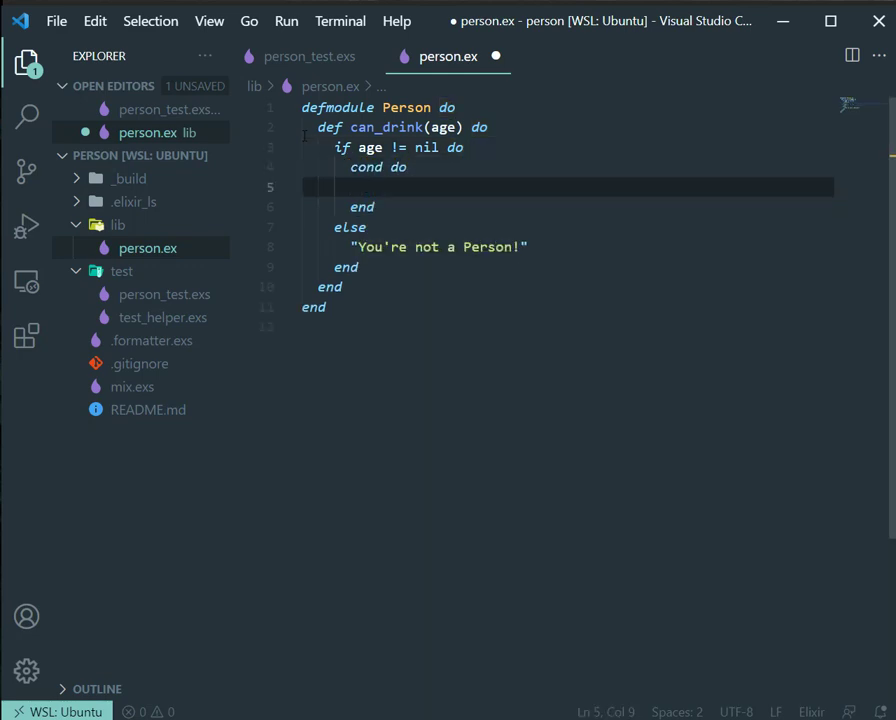
pyautogui.write('age <')
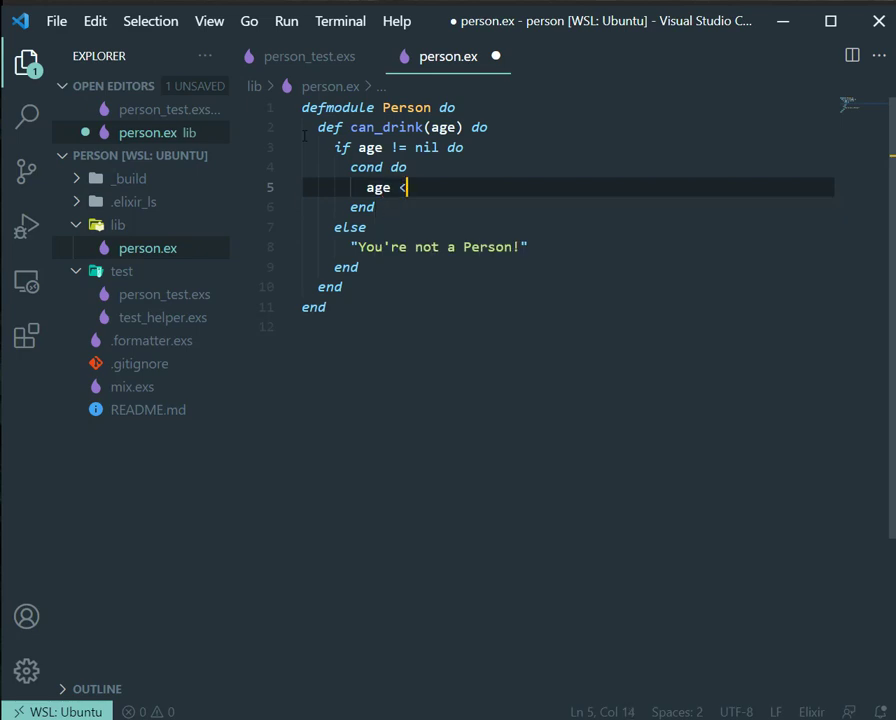
pyautogui.write('18 ->')
pyautogui.write('"Nope!')
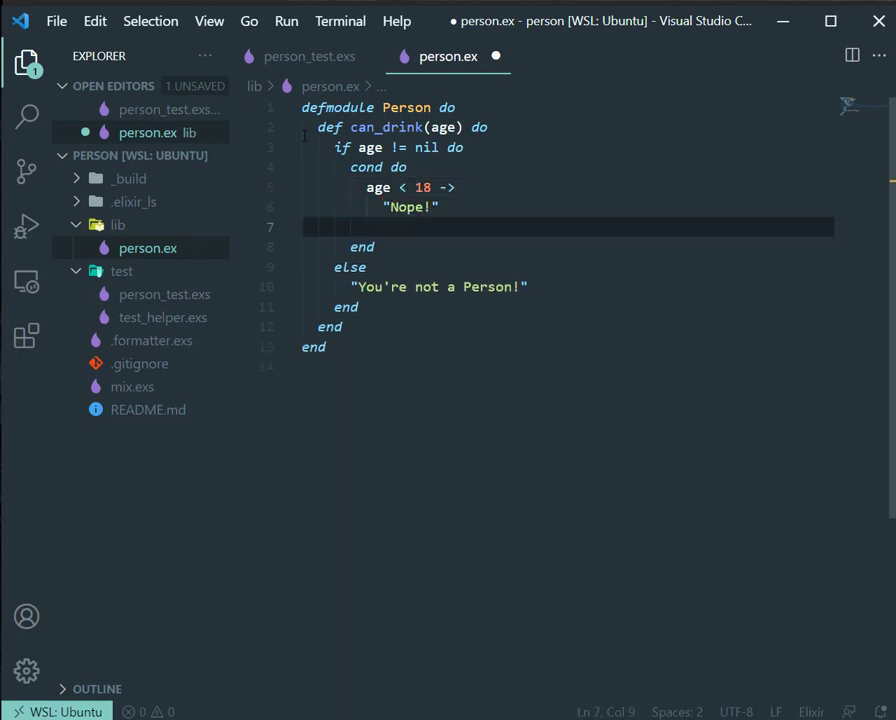
pyautogui.write('age < 21 ->')
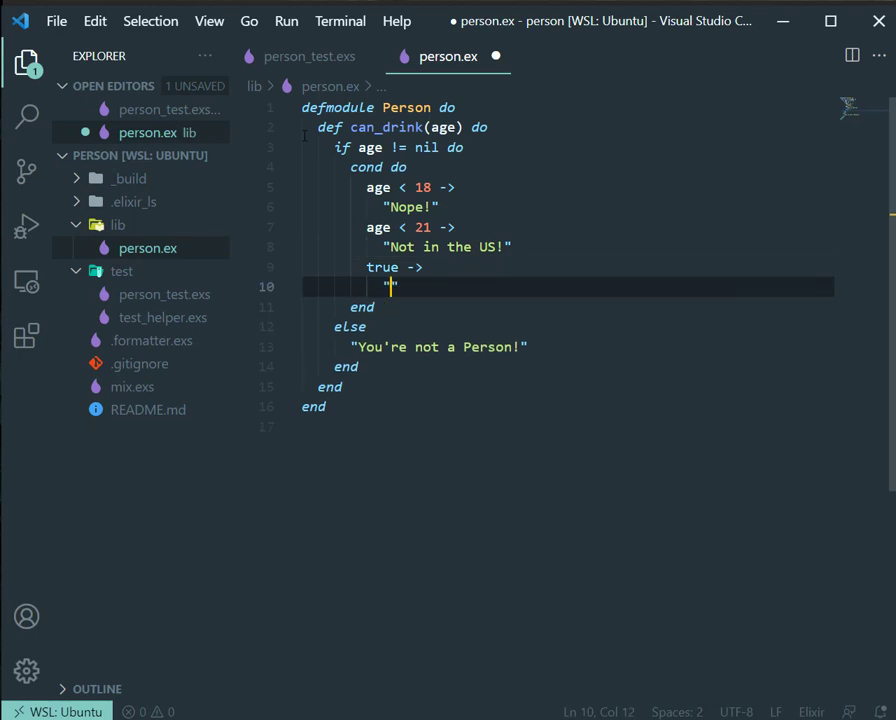
pyautogui.write('YES!!!')
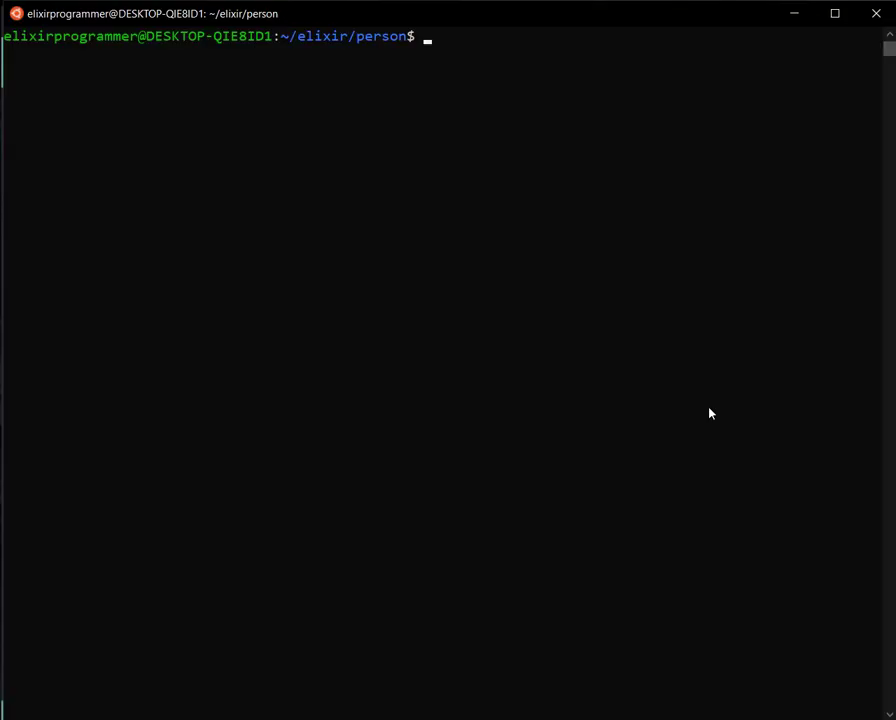
pyautogui.write('mix test')
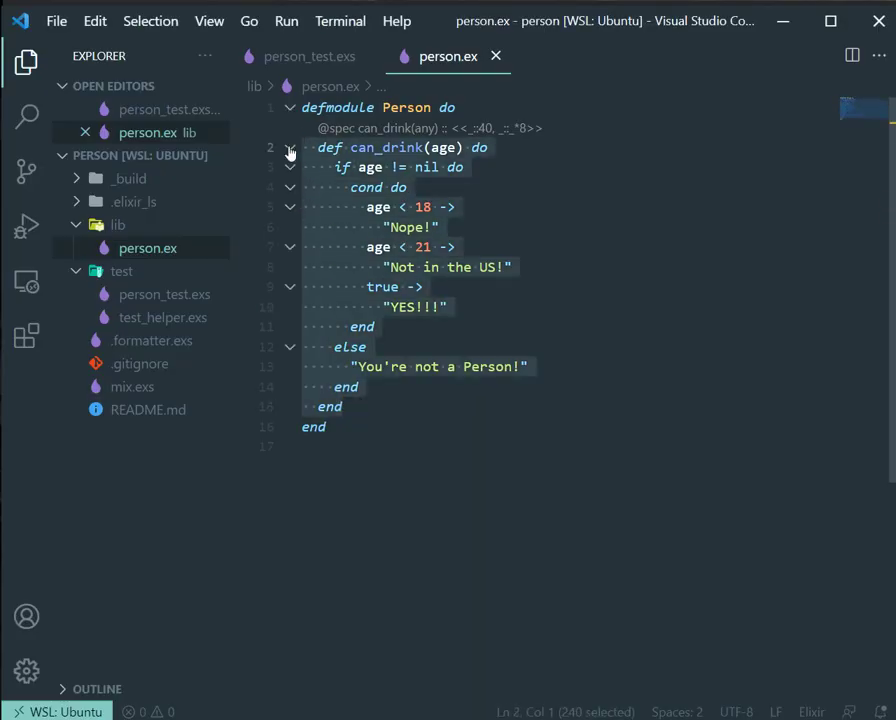
# Comment out the old can_drink, add can_drink(age) calling legal(age), and a legal clause guarded by is_nil
pyautogui.press('ctrl+/')
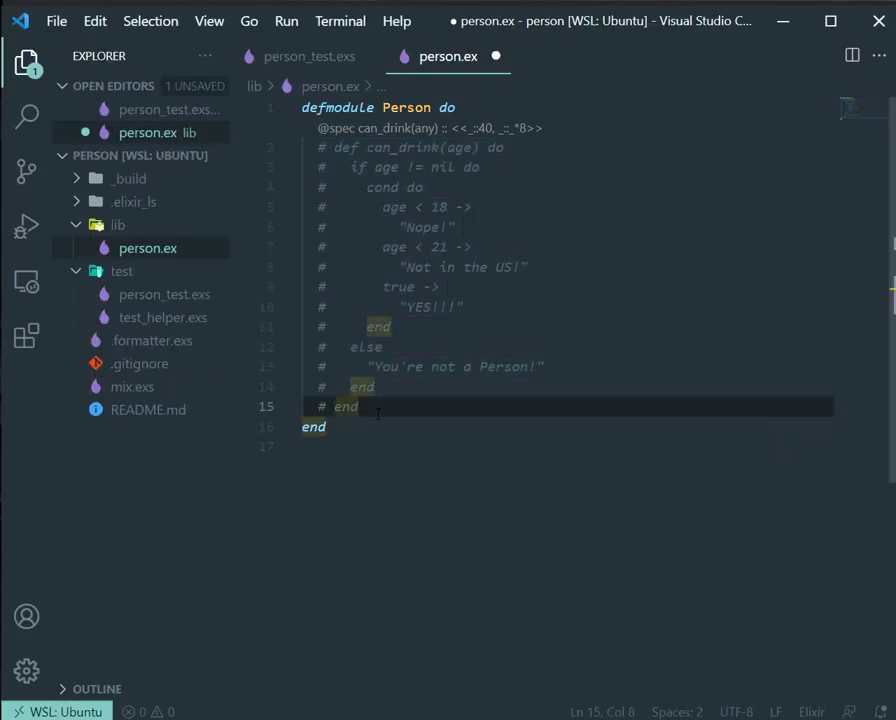
pyautogui.write('def car')
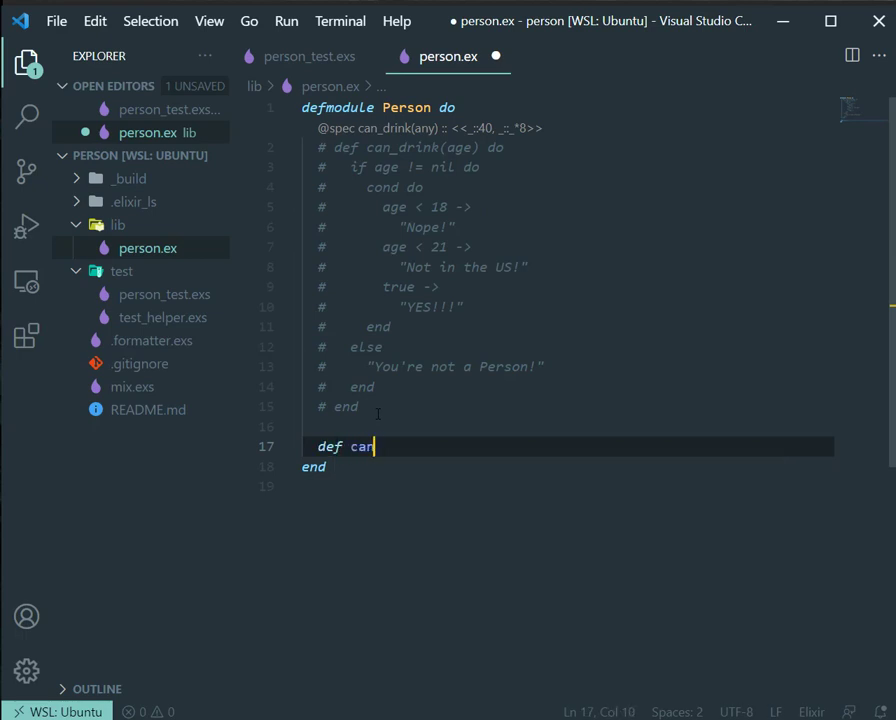
pyautogui.write('_drink(age) do')
pyautogui.write('legal(age')
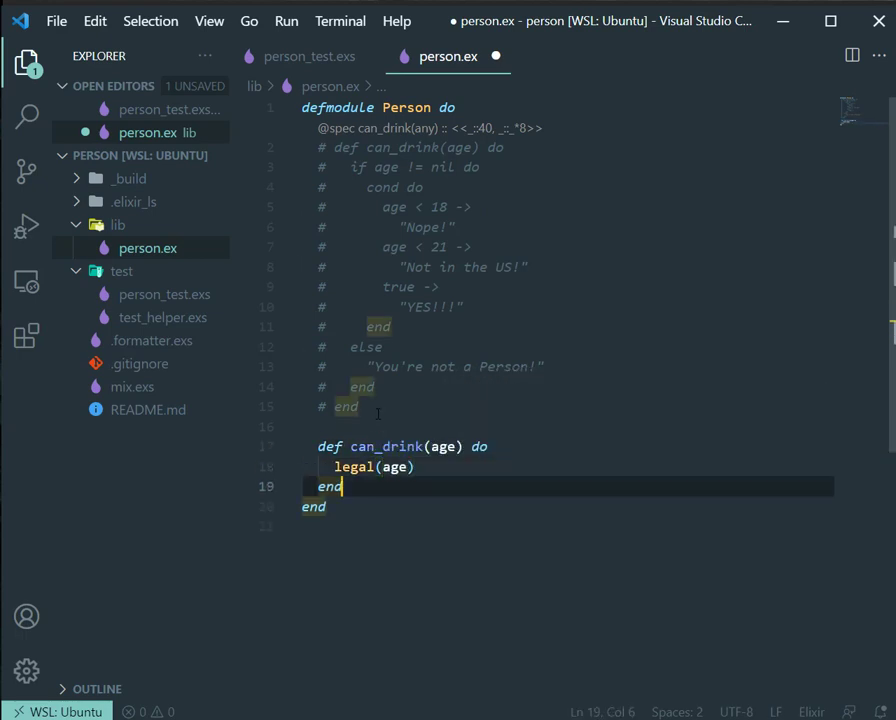
pyautogui.write('def legal()')
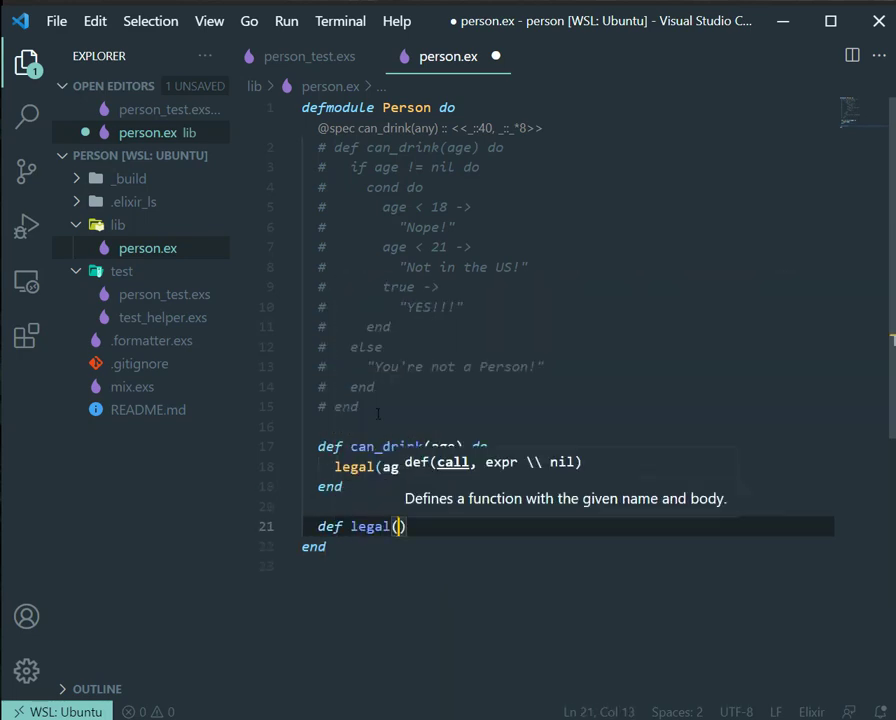
pyautogui.write('age) when is_ni')
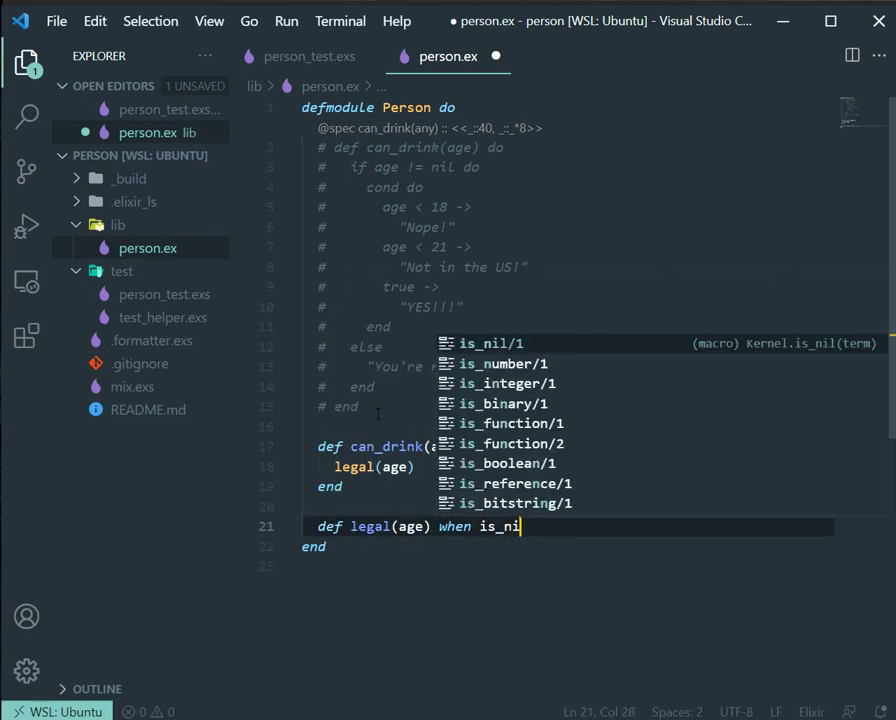
pyautogui.write('l(age),')
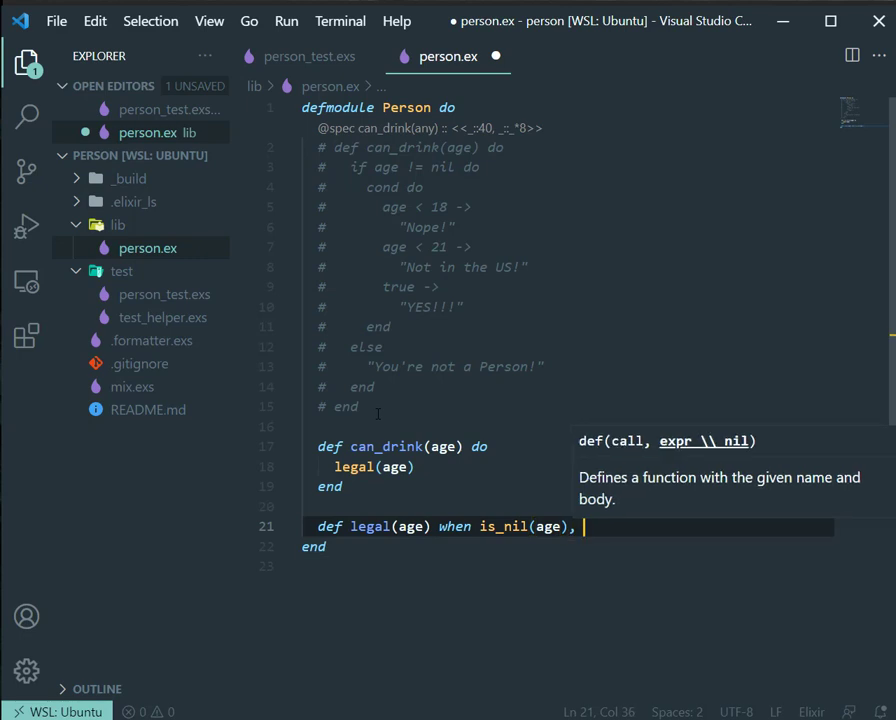
pyautogui.write('do: ""')
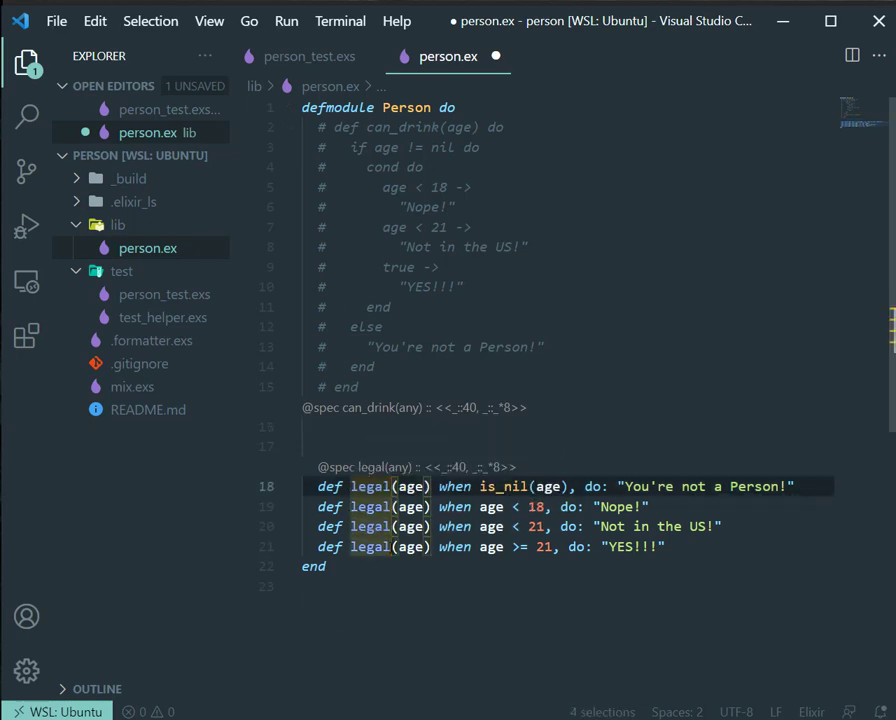
# Type can_drink over the four selected legal clause names
pyautogui.write('can_drink')
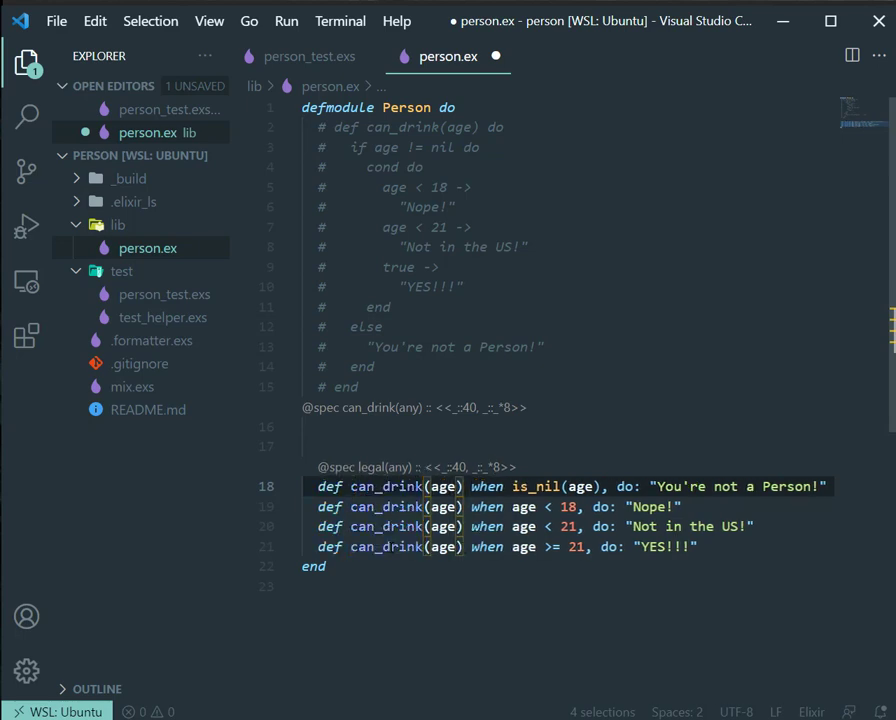